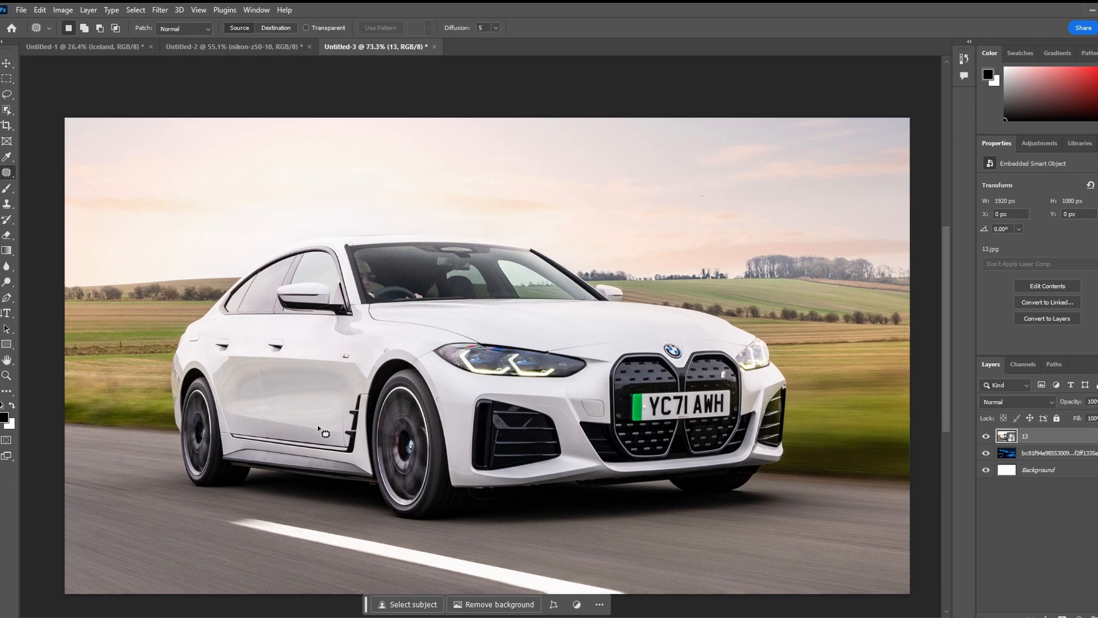
mouse_move(221, 177)
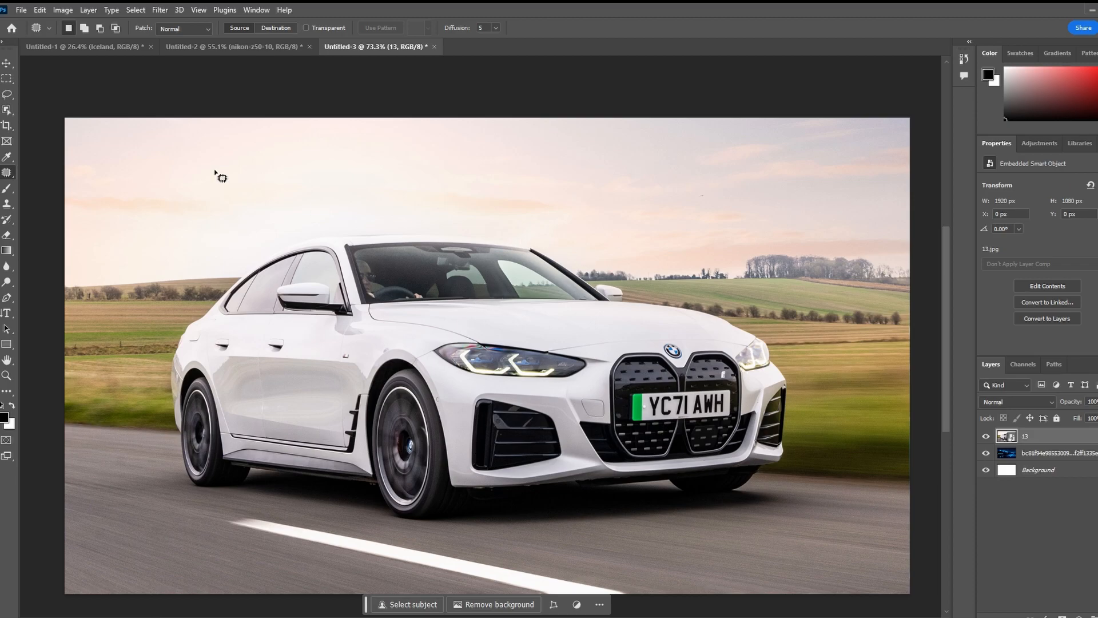
Make the Move tool active instead of the Patch tool.
click(7, 61)
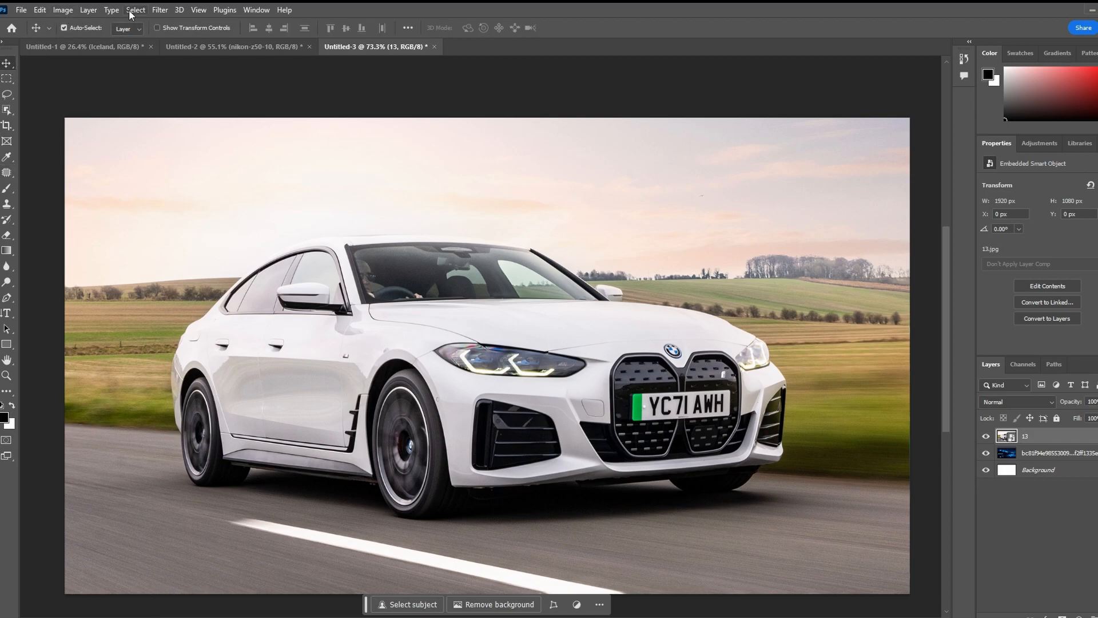
Select the BMW with Select Subject and invert so the background is selected.
click(135, 10)
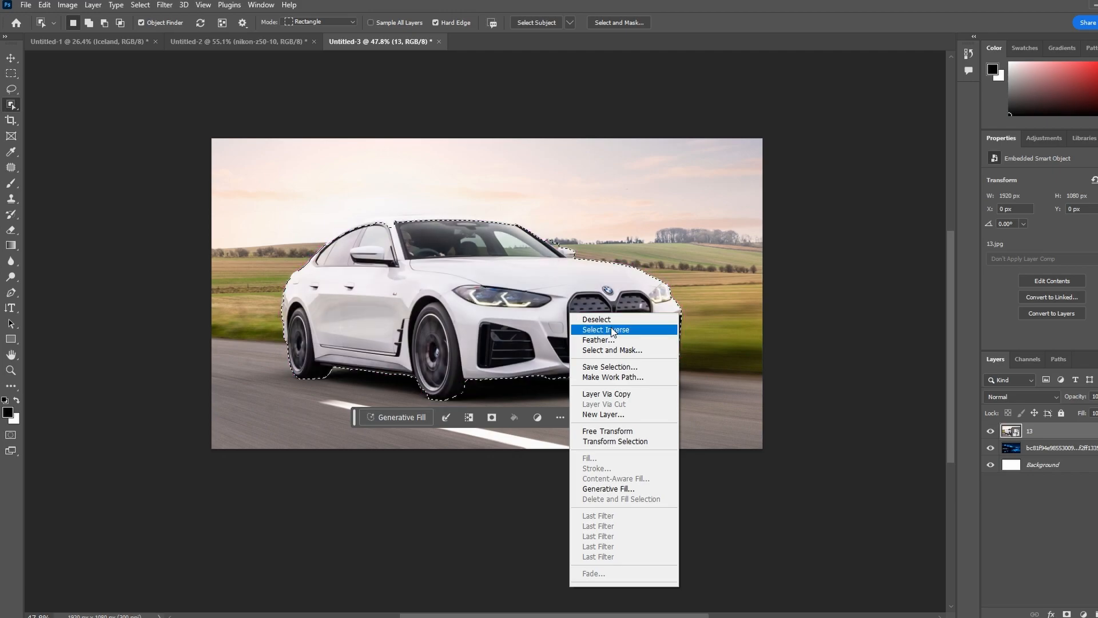
click(604, 329)
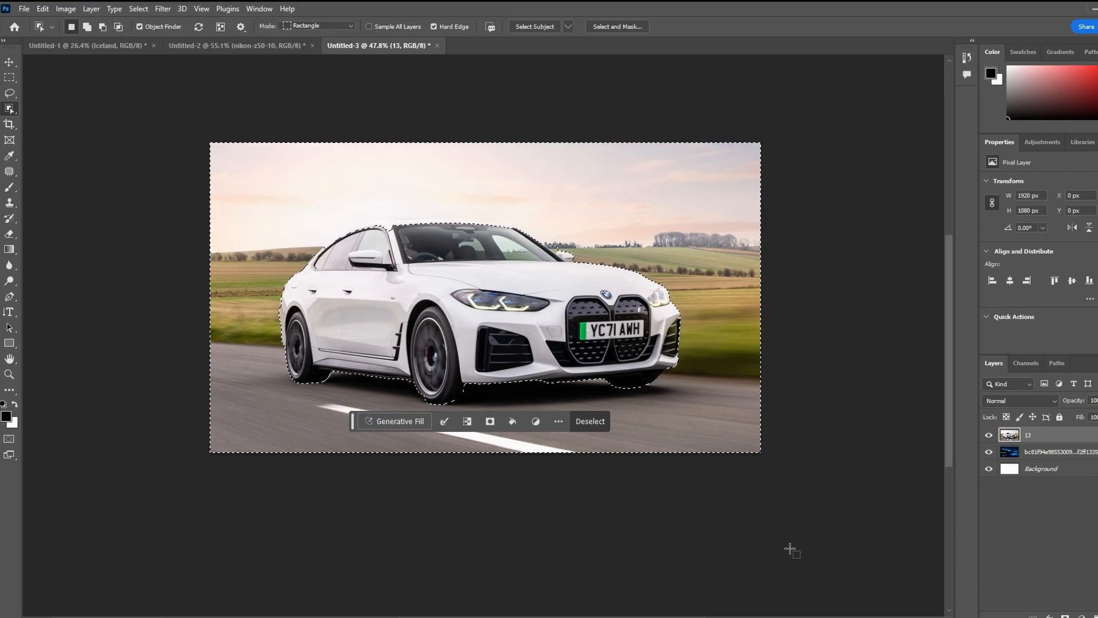
Bring up the Lens Blur filter on the inverted background selection.
click(162, 8)
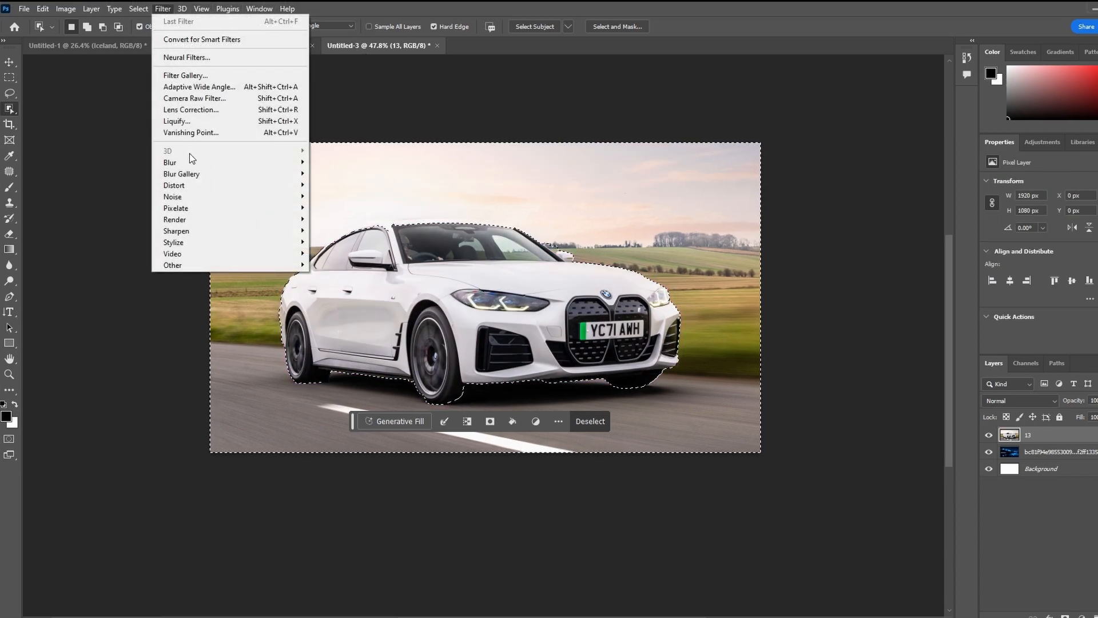
mouse_move(169, 161)
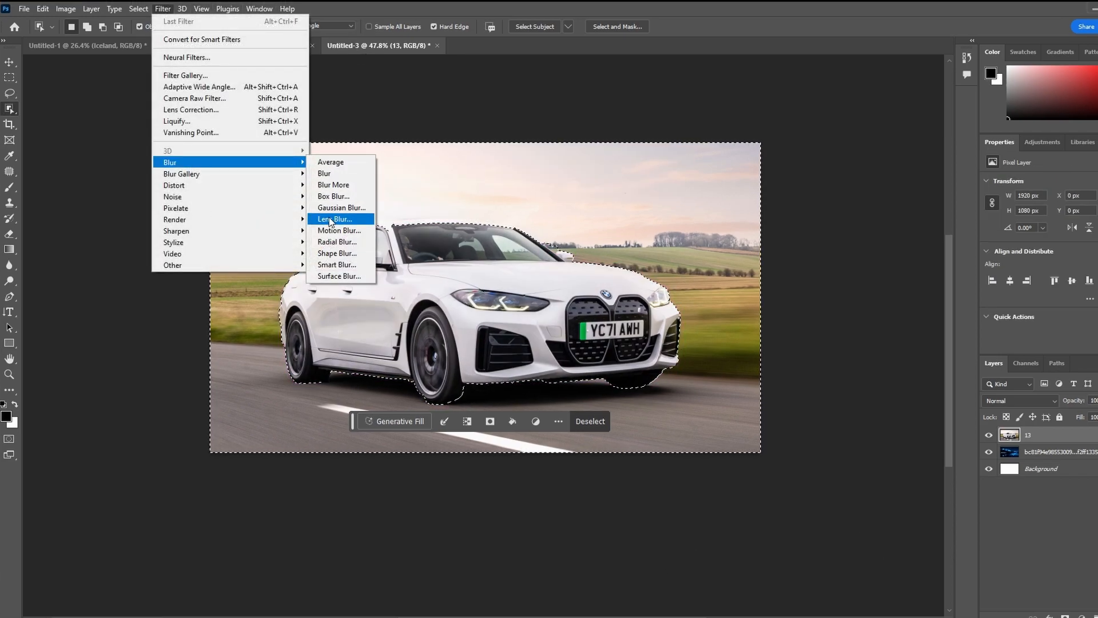
click(333, 219)
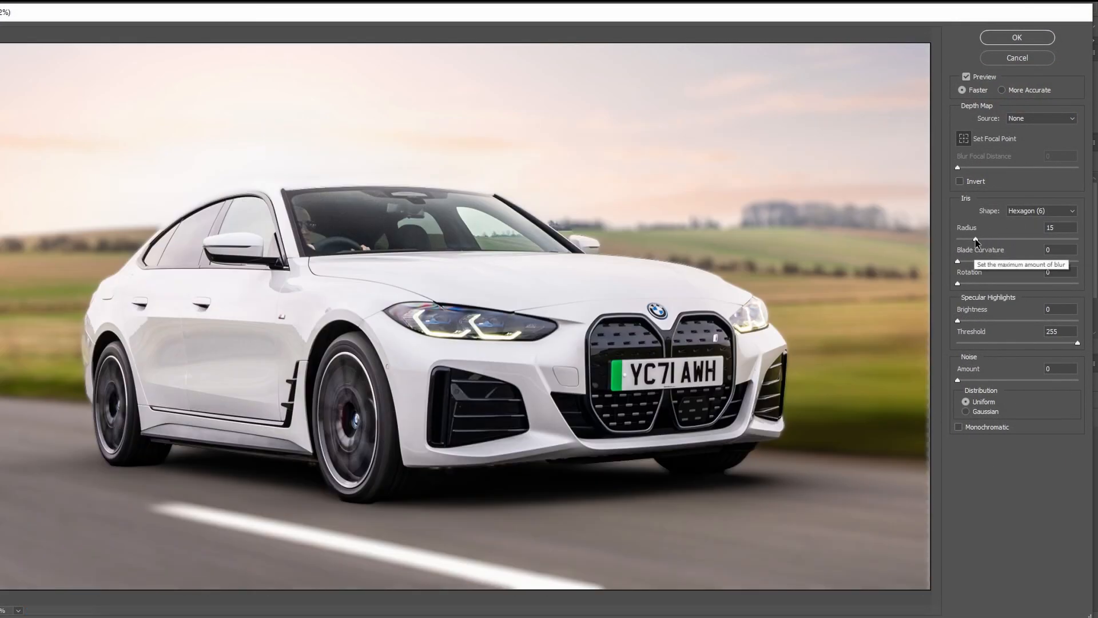
Apply Lens Blur with Iris Radius 13 to the background, keeping the car sharp.
drag(958, 238, 1023, 238)
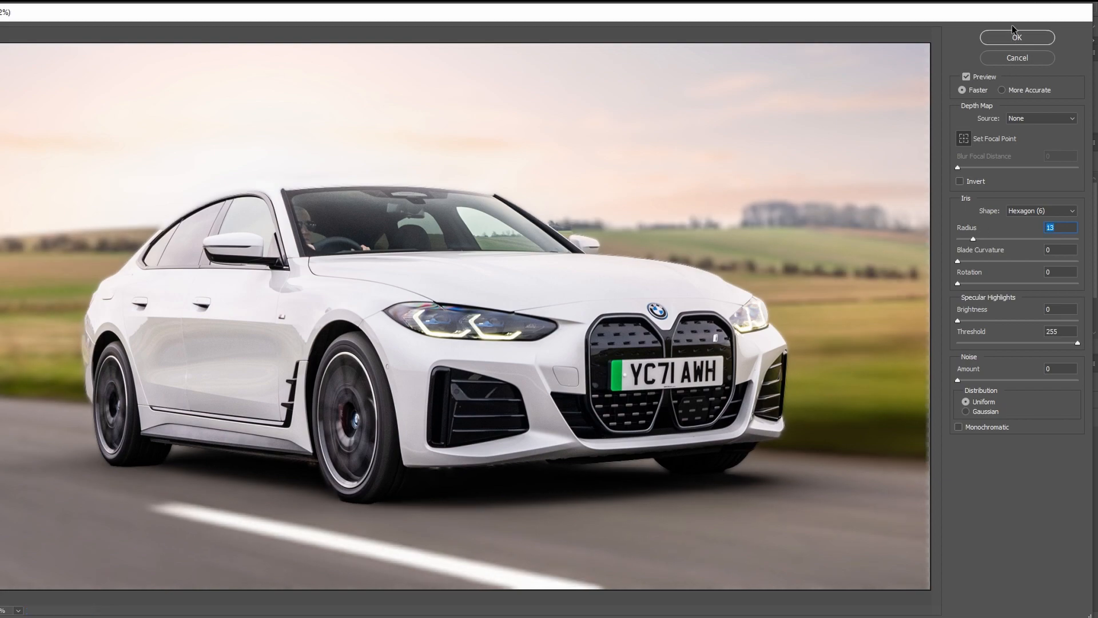
click(1015, 37)
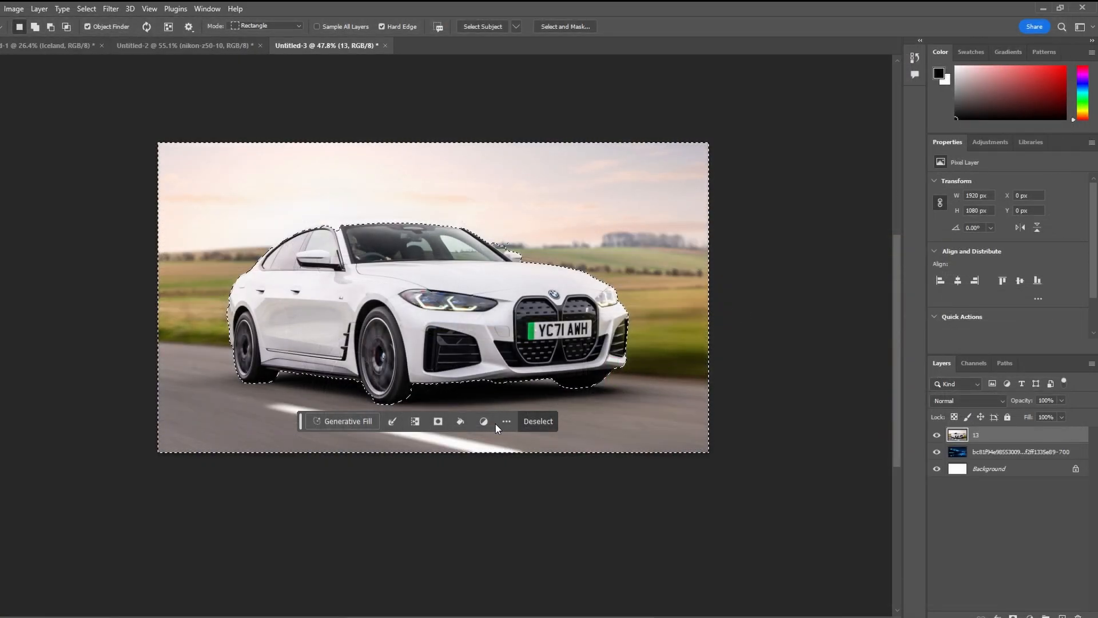